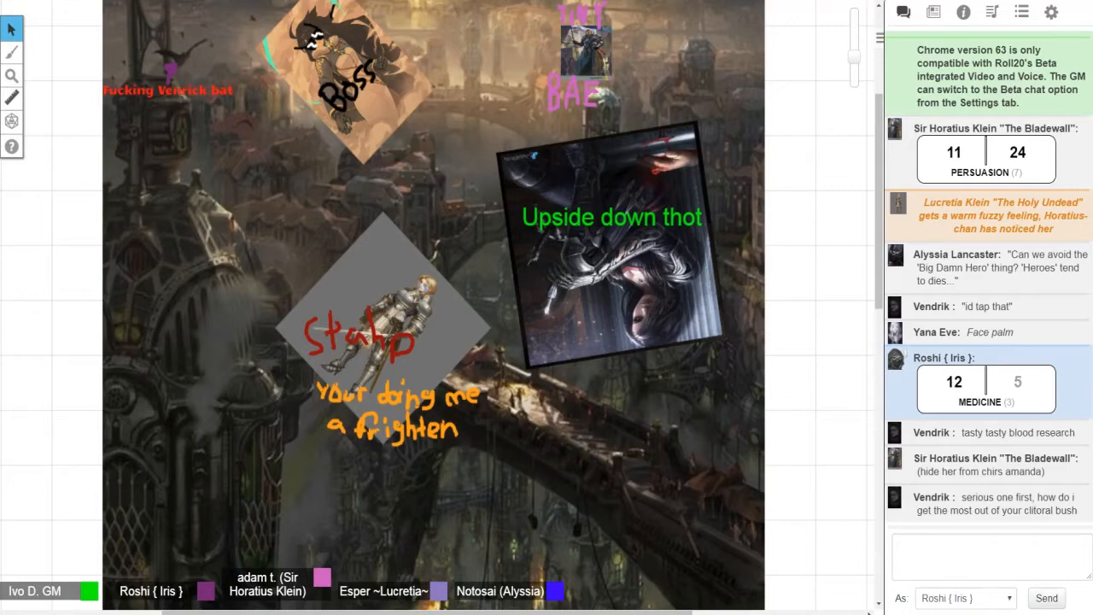
Send the out-of-character reply "dude... lol" to the game chat.
{"action": "scroll", "scroll_direction": "down", "scroll_amount": 3}
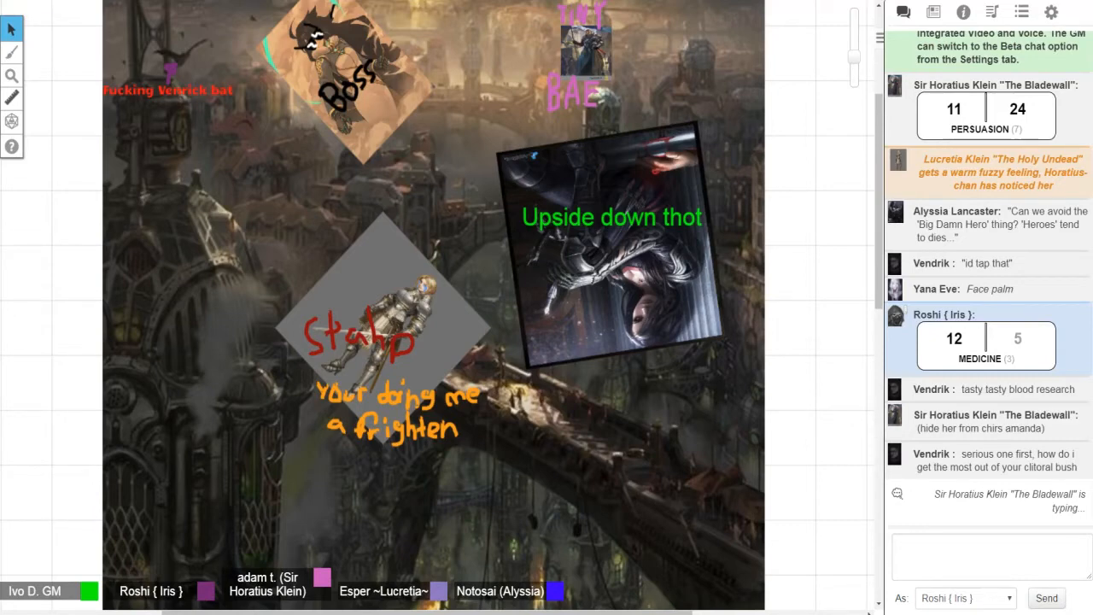
{"action": "scroll", "scroll_direction": "down", "scroll_amount": 3}
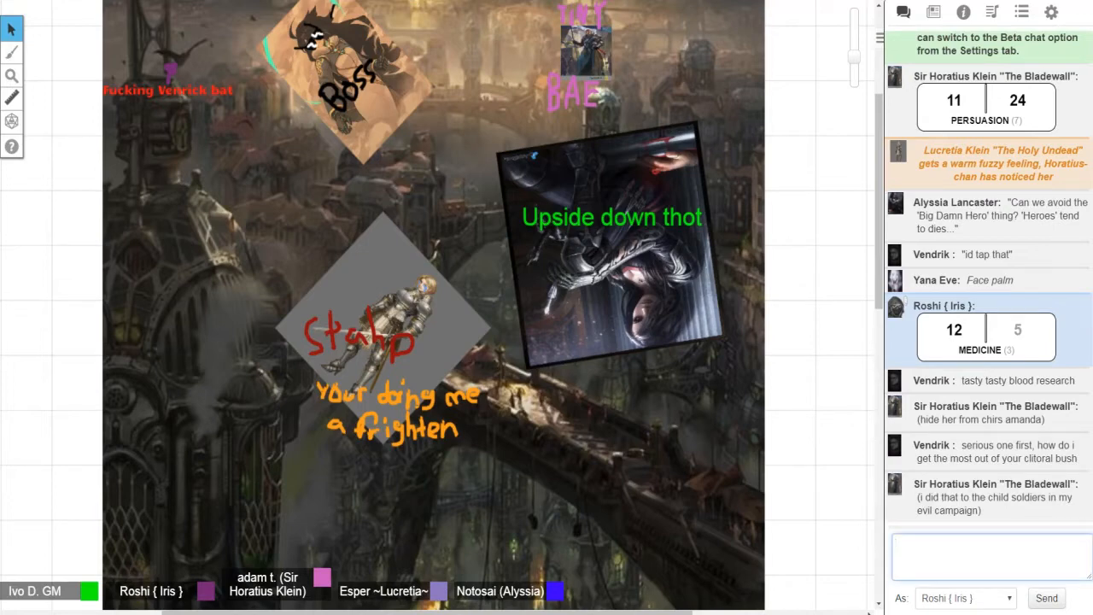
{"action": "type", "text": "{/// dude"}
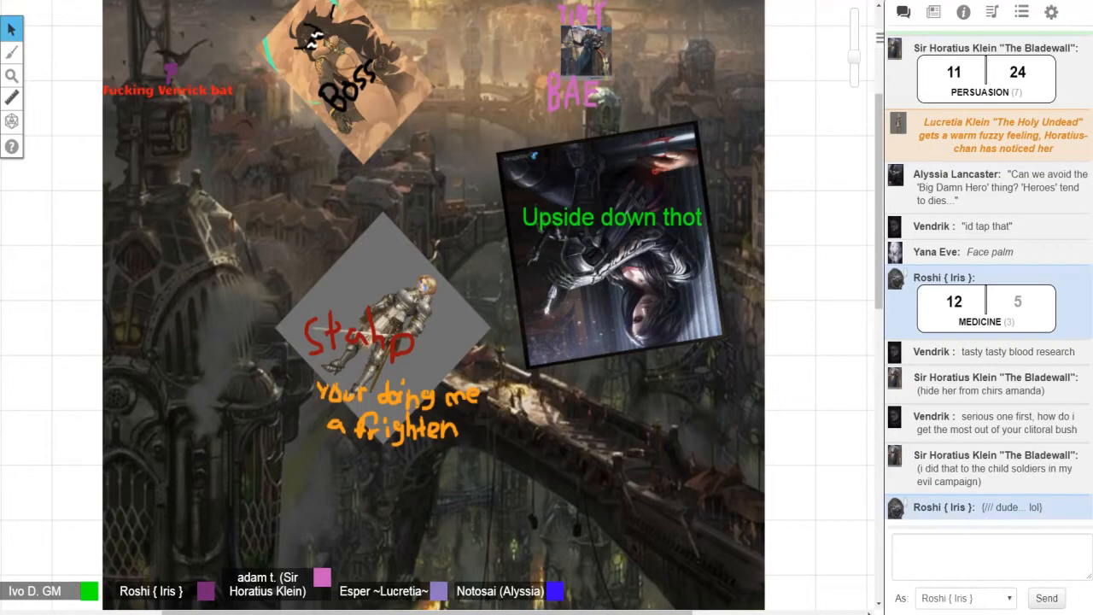
{"action": "scroll", "scroll_direction": "down", "scroll_amount": 3}
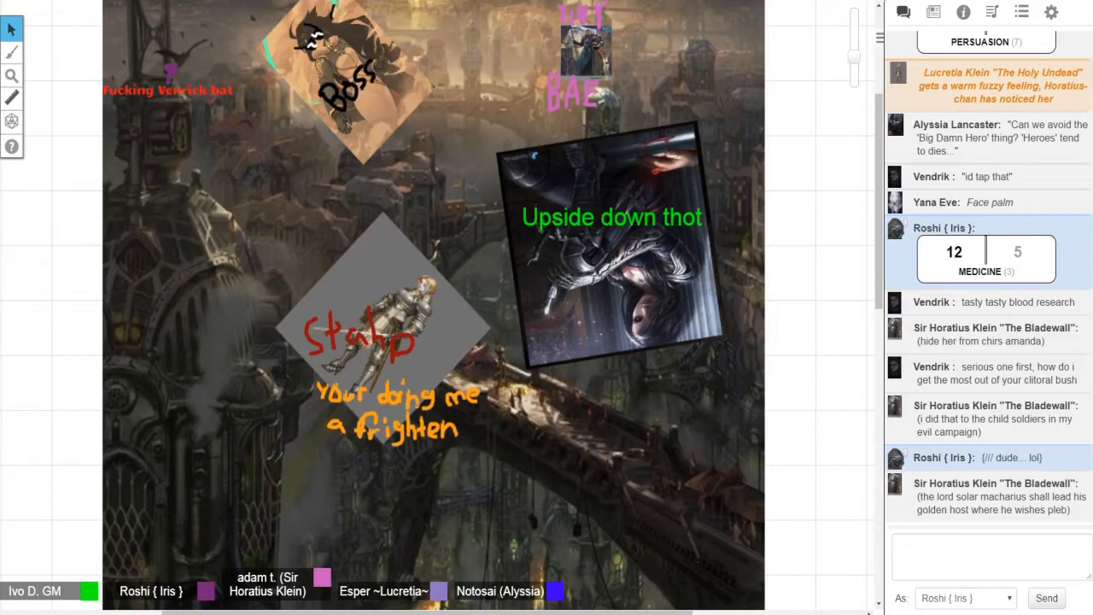
{"action": "scroll", "scroll_direction": "up", "scroll_amount": 3}
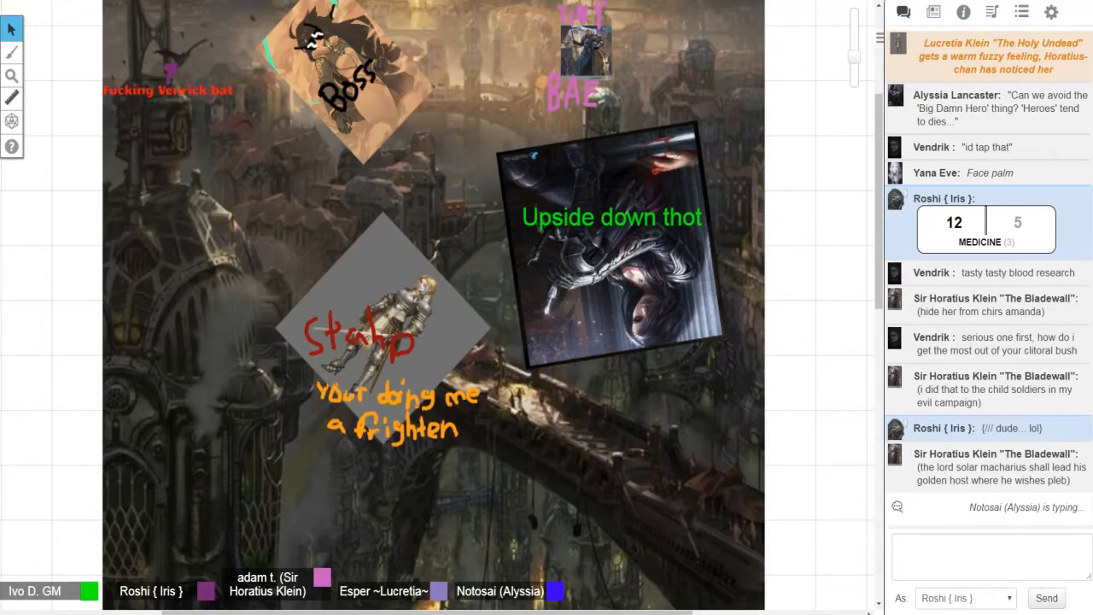
{"action": "scroll", "scroll_direction": "up", "scroll_amount": 3}
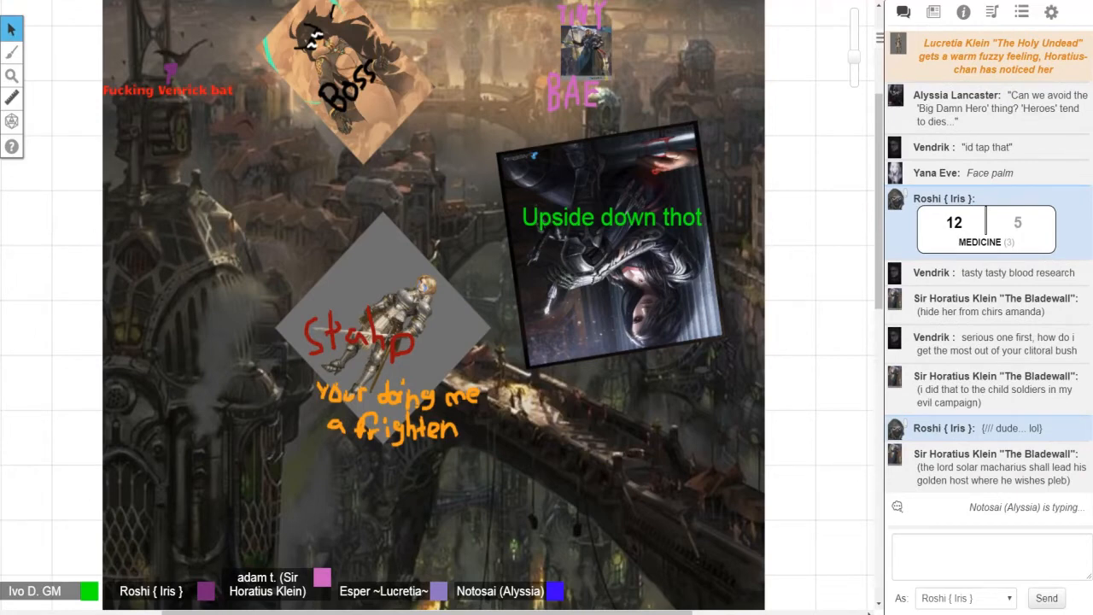
{"action": "scroll", "scroll_direction": "up", "scroll_amount": 3}
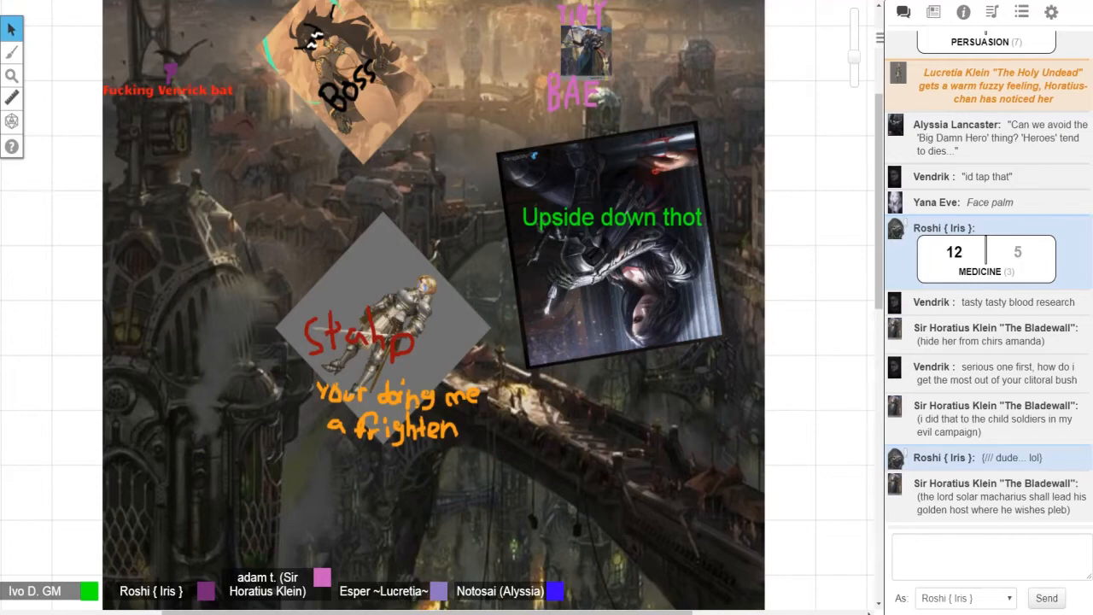
{"action": "scroll", "scroll_direction": "down", "scroll_amount": 3}
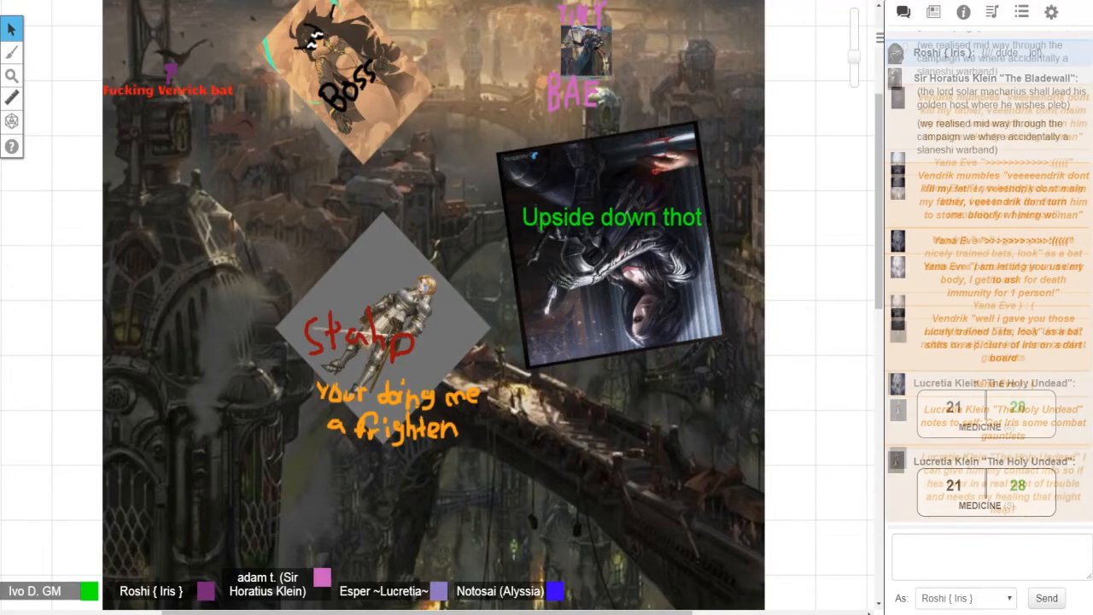
{"action": "scroll", "scroll_direction": "down", "scroll_amount": 3}
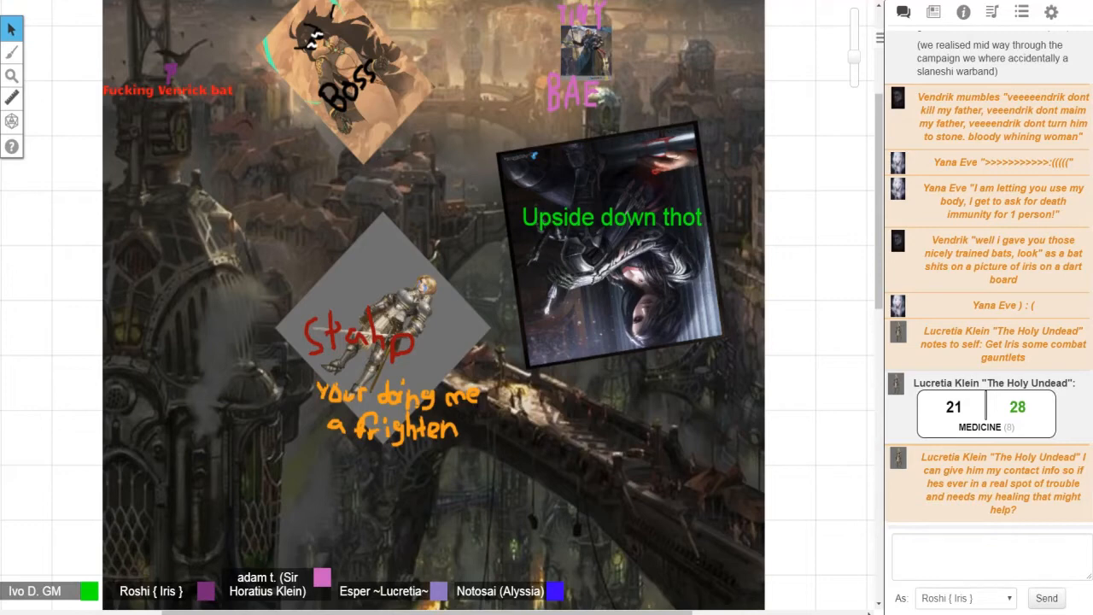
{"action": "left_click", "coordinate": [987, 555]}
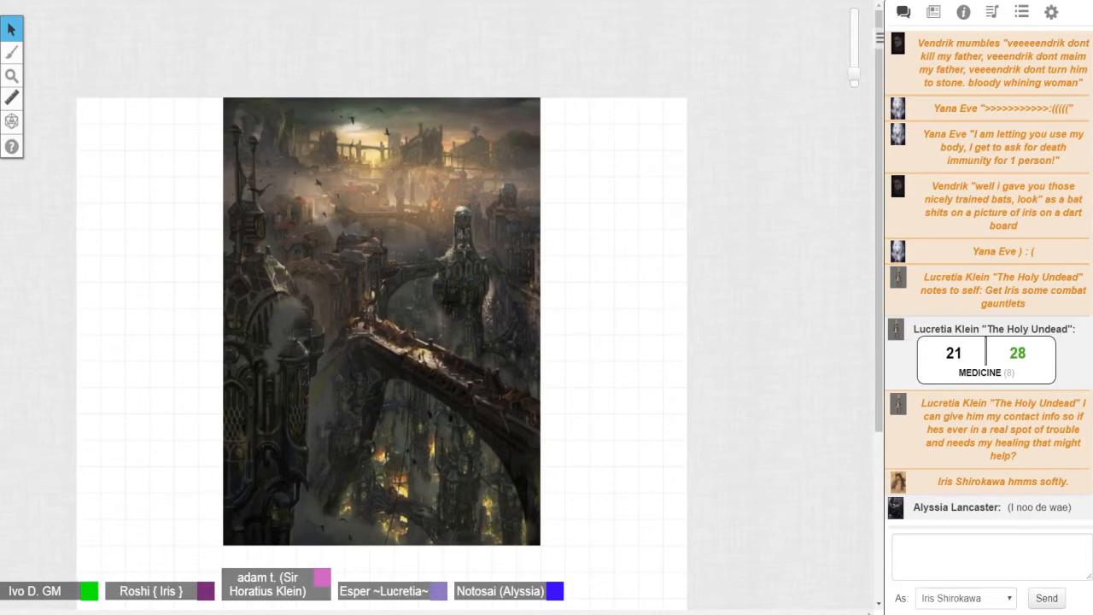
{"action": "scroll", "scroll_direction": "down", "scroll_amount": 3}
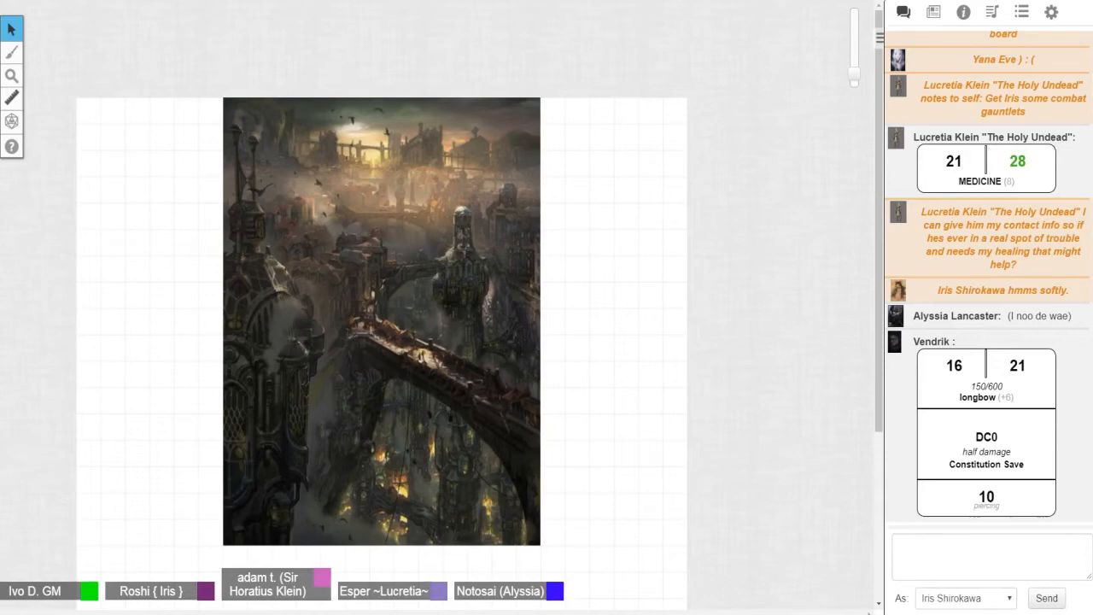
{"action": "scroll", "scroll_direction": "down", "scroll_amount": 3}
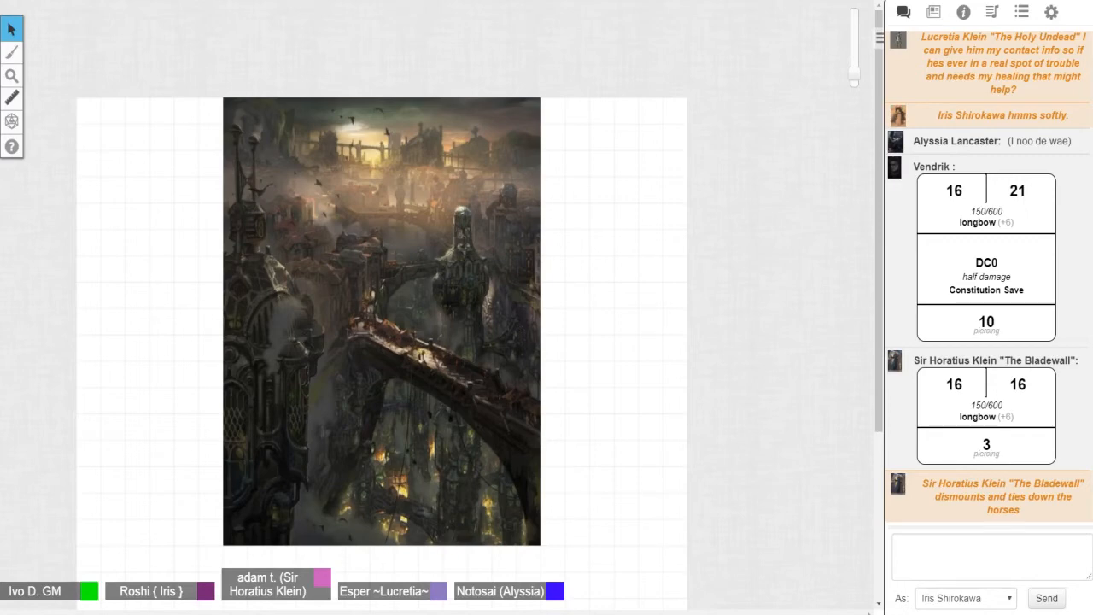
{"action": "scroll", "scroll_direction": "down", "scroll_amount": 3}
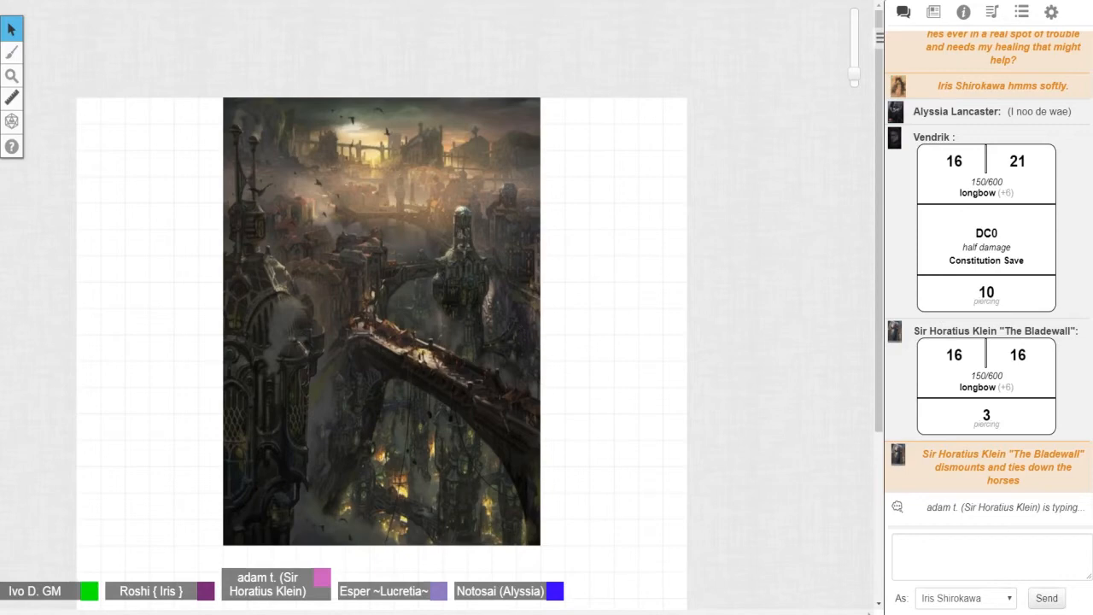
{"action": "scroll", "scroll_direction": "down", "scroll_amount": 3}
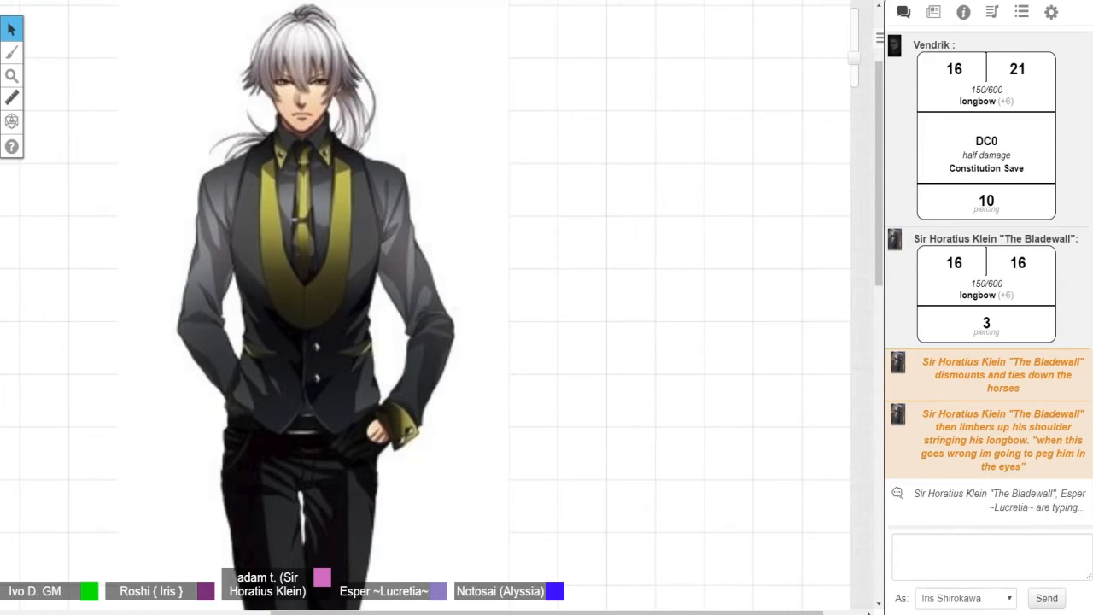
Scroll the chat to read Sir Horatius's longbow emote and Lucretia's nod about Iris.
{"action": "scroll", "scroll_direction": "down", "scroll_amount": 3}
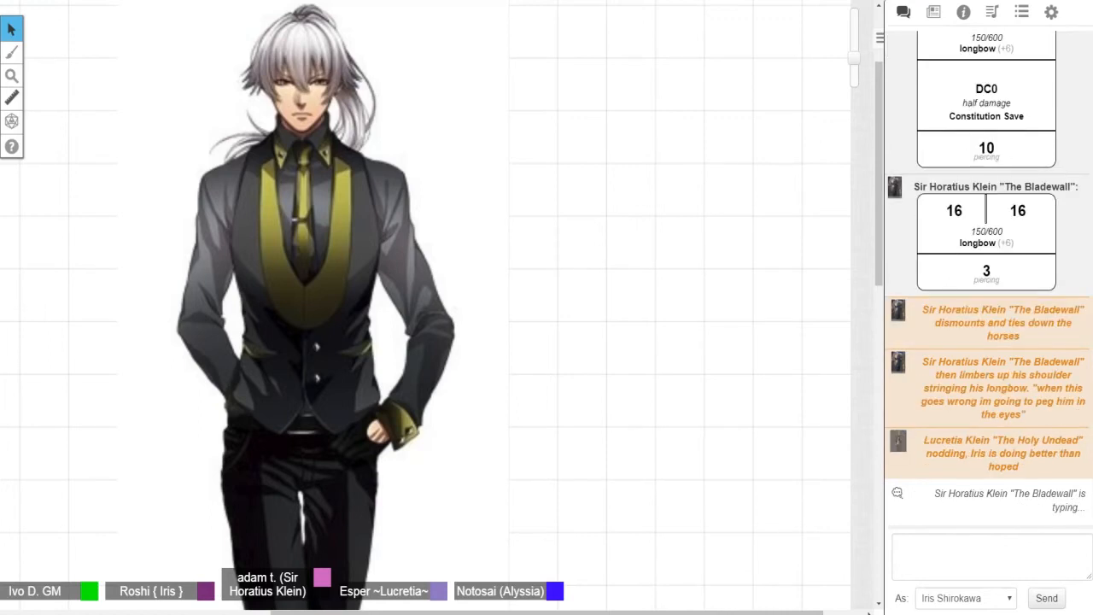
Scroll the chat to follow Sir Horatius's muttered prayer to the Inheritor.
{"action": "scroll", "scroll_direction": "down", "scroll_amount": 3}
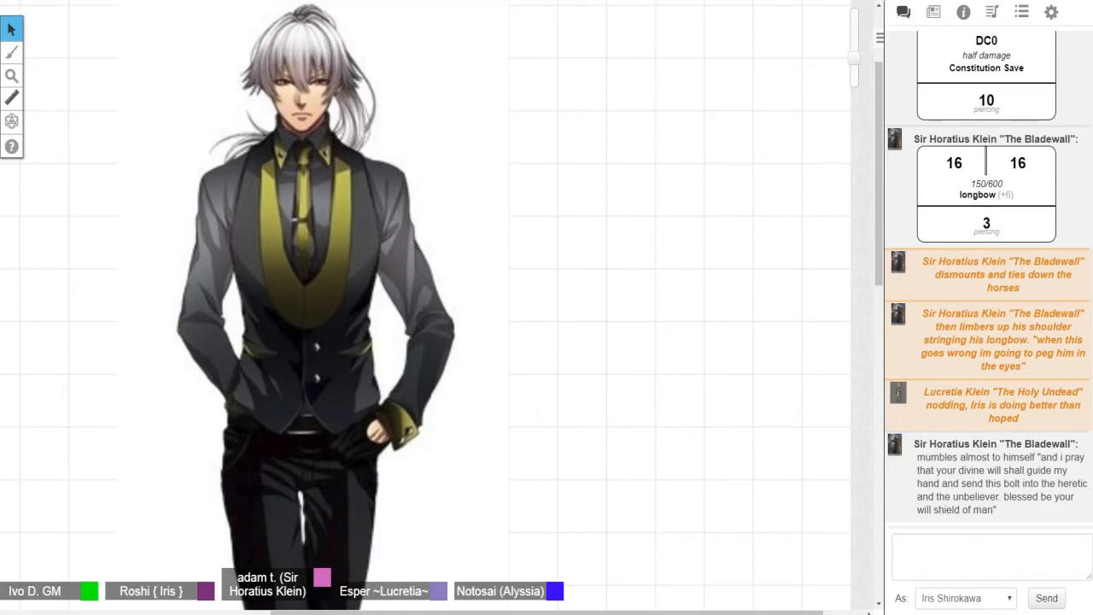
{"action": "scroll", "scroll_direction": "down", "scroll_amount": 3}
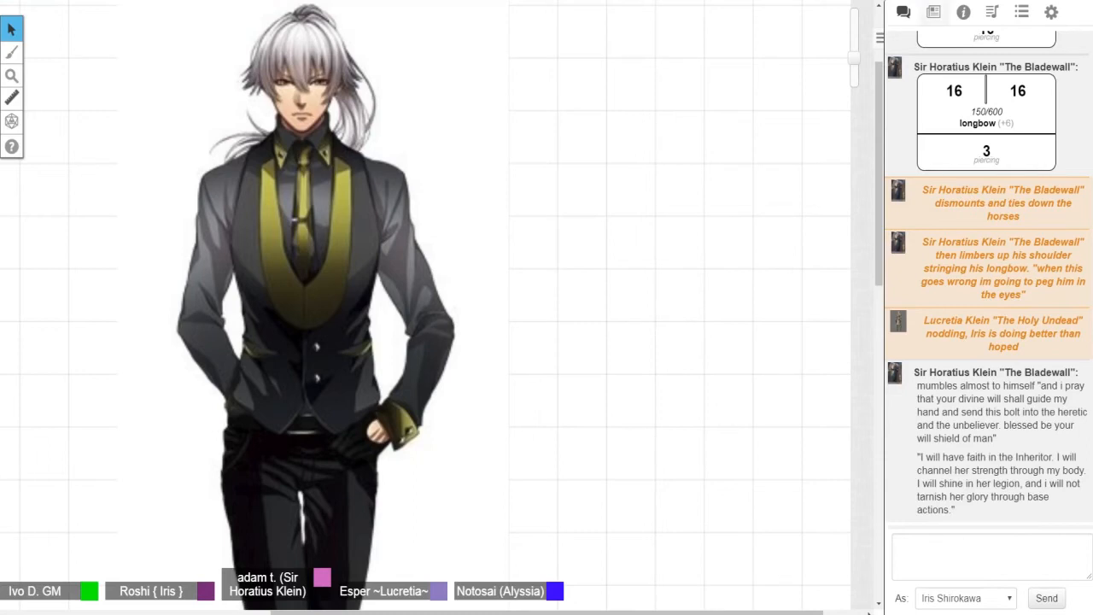
Scroll the chat to see Iris Shirokawa's Deception roll of 19 and 19.
{"action": "scroll", "scroll_direction": "down", "scroll_amount": 3}
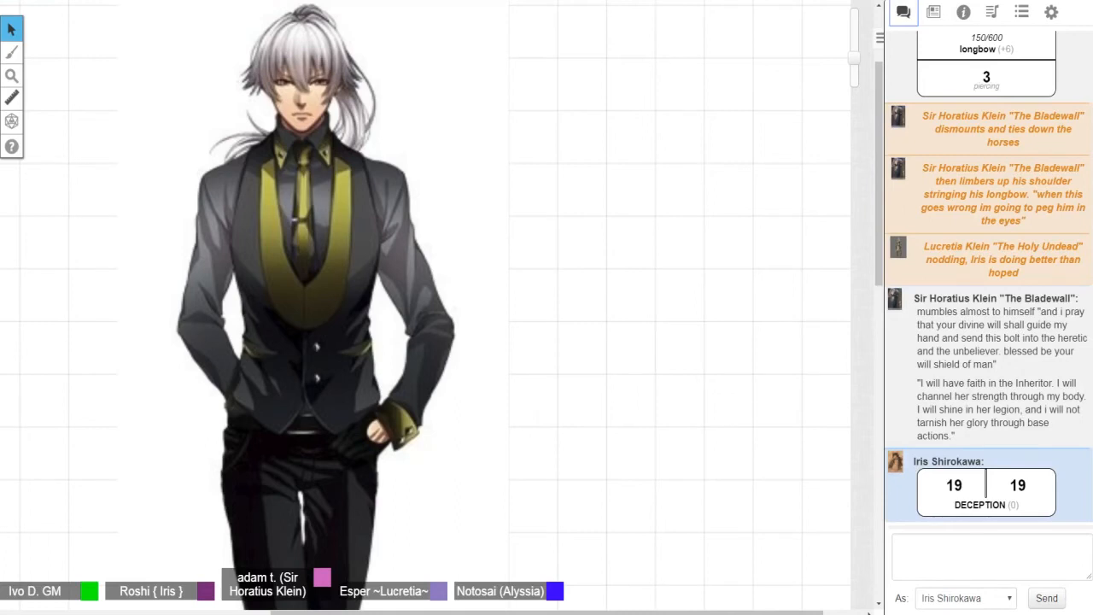
{"action": "scroll", "scroll_direction": "down", "scroll_amount": 3}
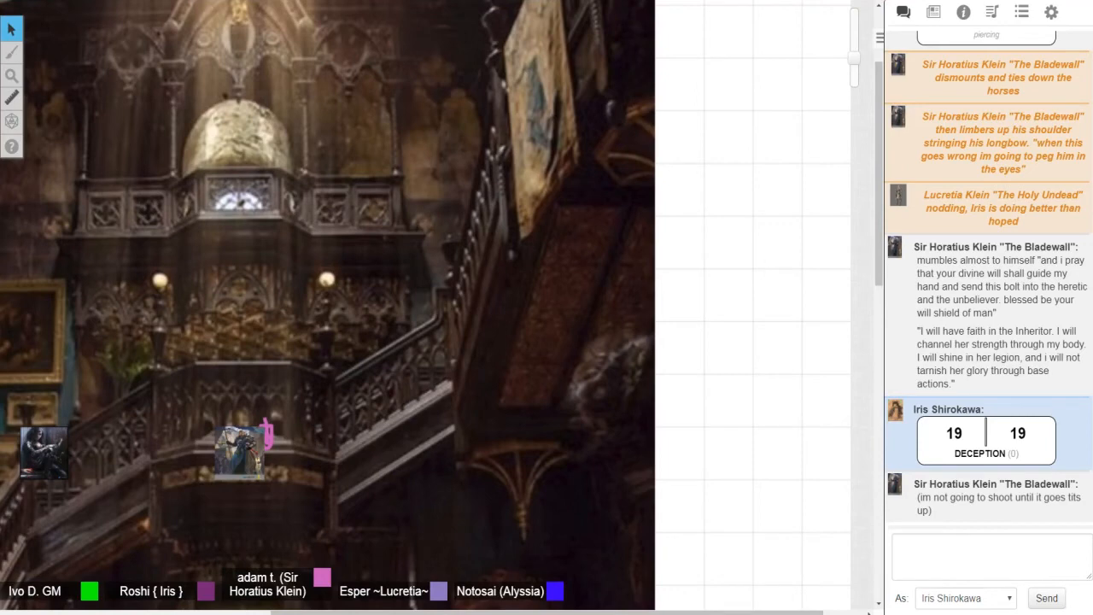
Scroll the chat to see the Insight roll of 8 and 19 and the DISBELIEFE line.
{"action": "scroll", "scroll_direction": "down", "scroll_amount": 3}
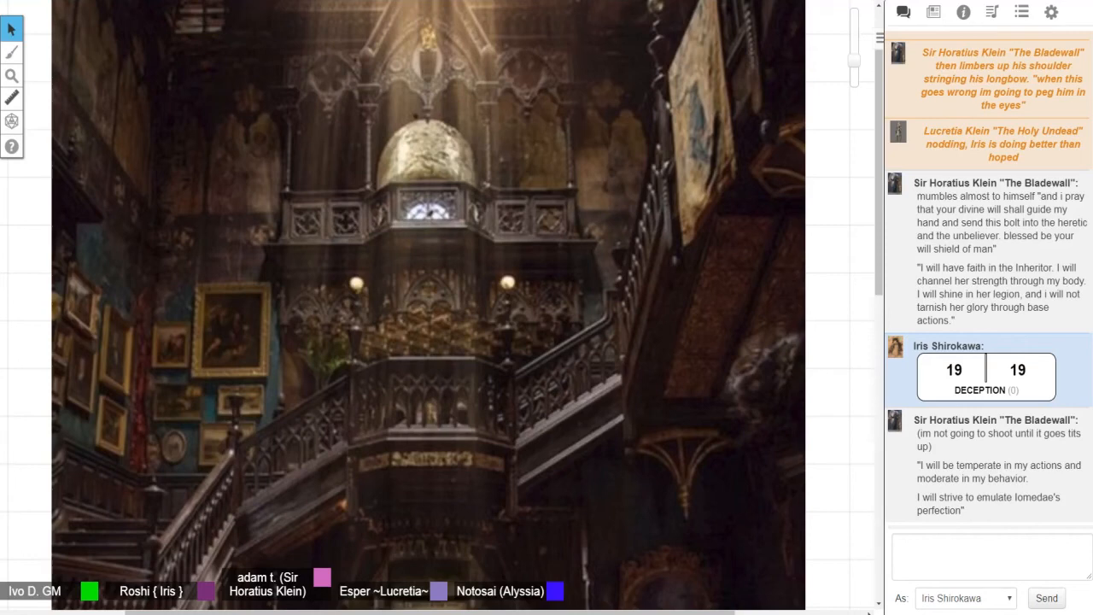
{"action": "scroll", "scroll_direction": "down", "scroll_amount": 3}
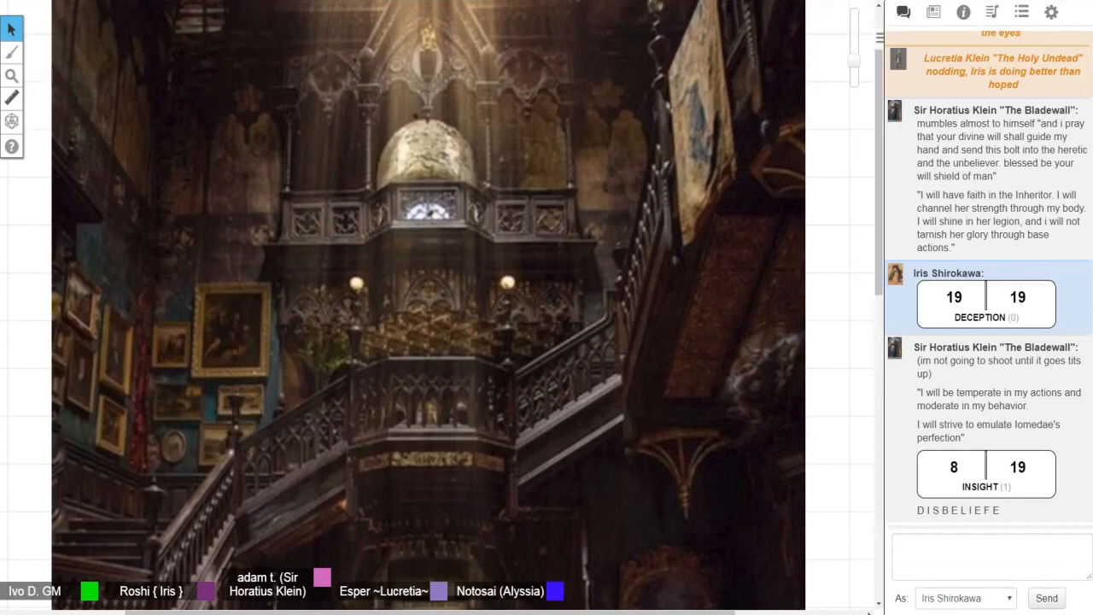
Scroll the chat to see Lucretia Klein's Insight roll of 18 and 16.
{"action": "scroll", "scroll_direction": "down", "scroll_amount": 3}
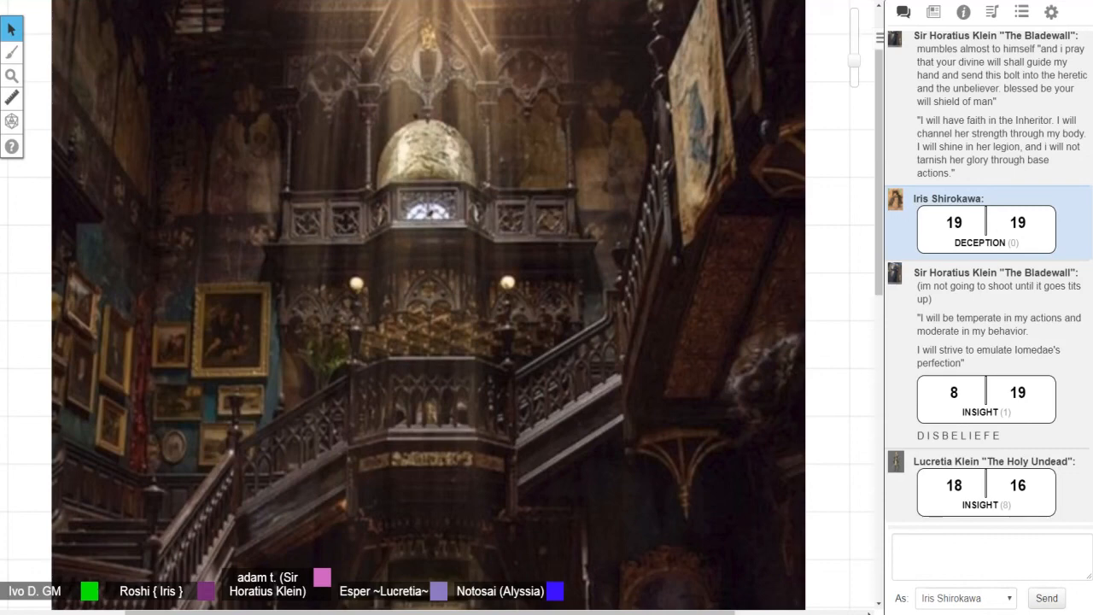
{"action": "left_click", "coordinate": [990, 10]}
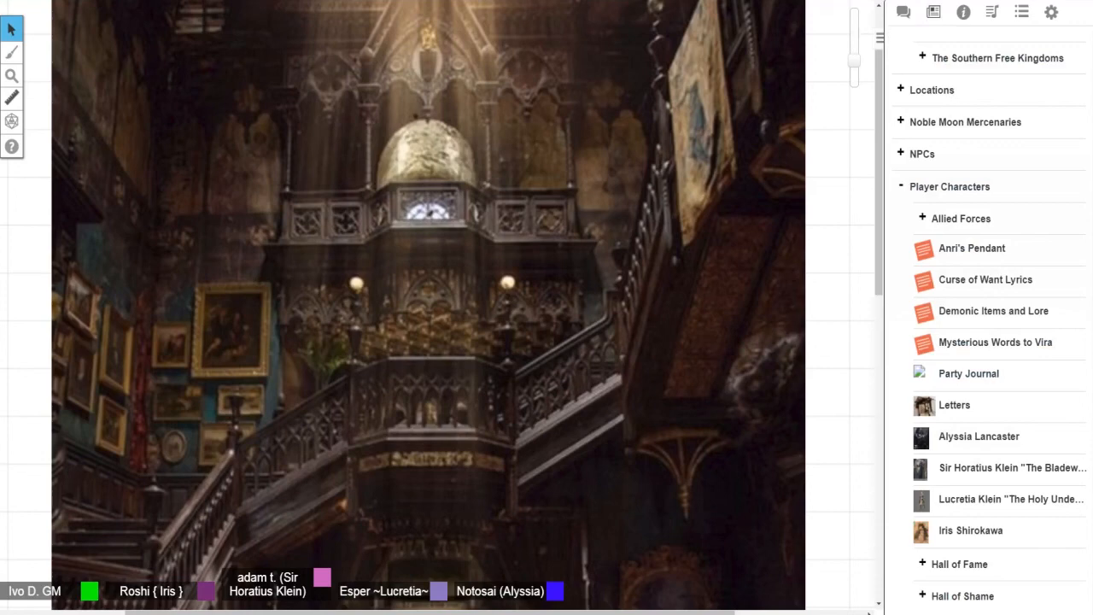
{"action": "left_click", "coordinate": [902, 11]}
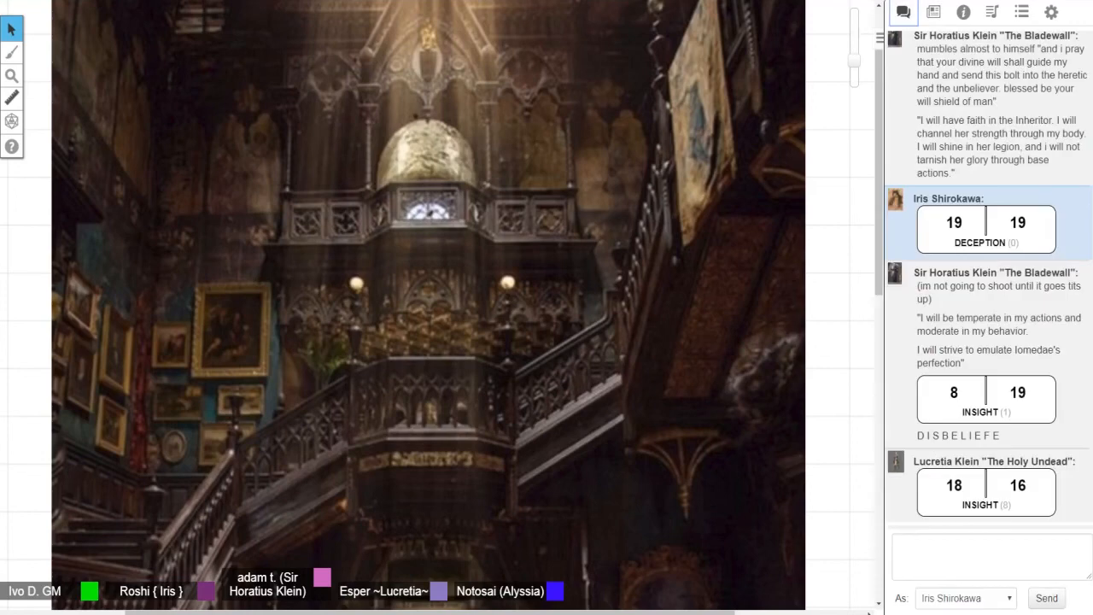
Scroll the chat to read the party's round of Wisdom saving throws.
{"action": "scroll", "scroll_direction": "down", "scroll_amount": 3}
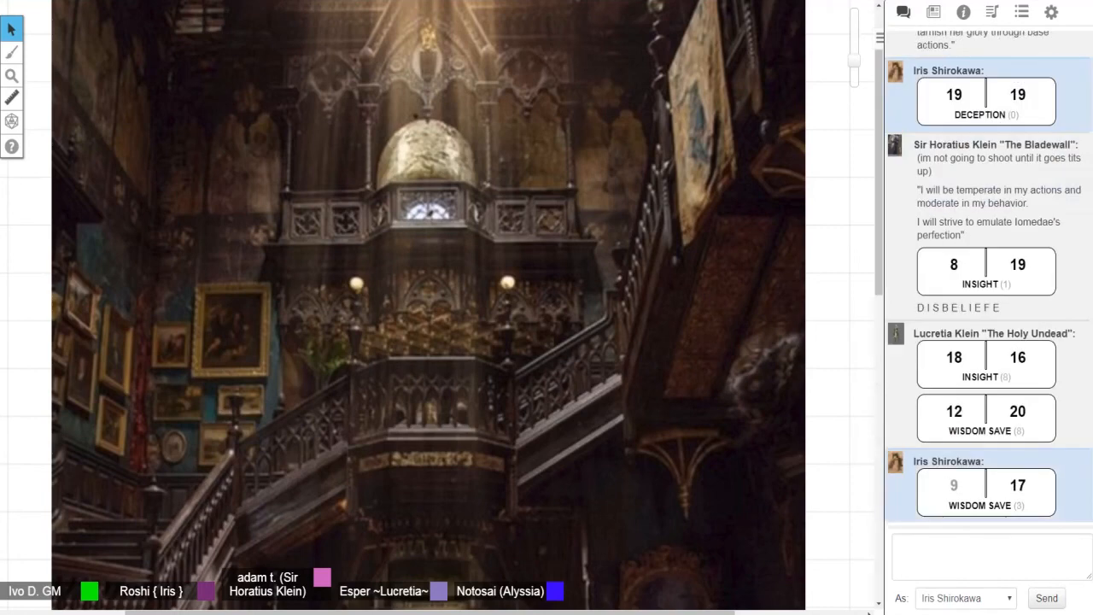
{"action": "scroll", "scroll_direction": "down", "scroll_amount": 3}
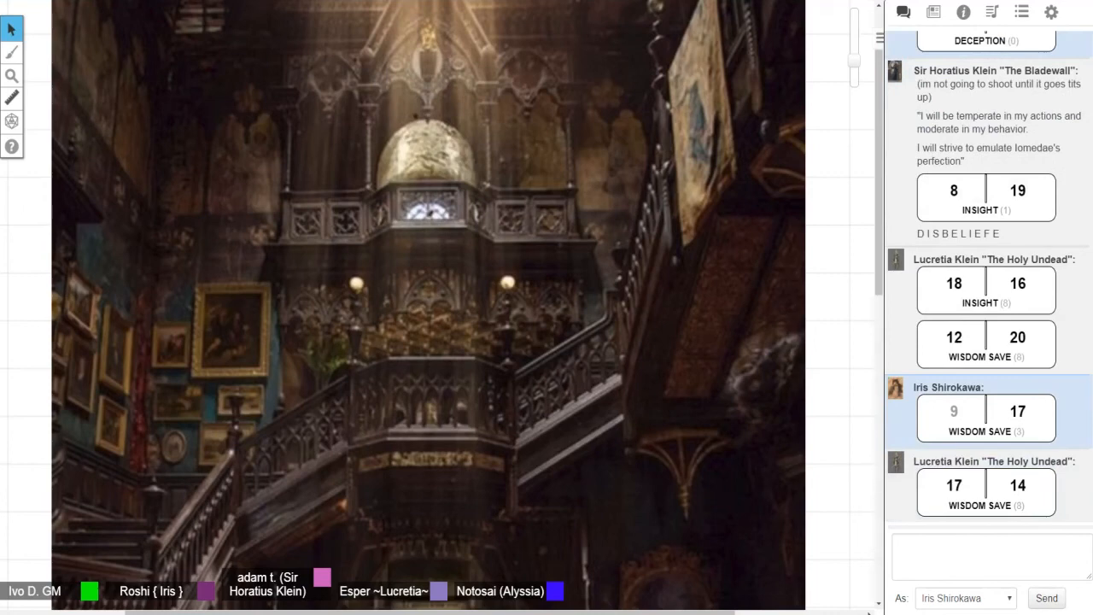
{"action": "scroll", "scroll_direction": "down", "scroll_amount": 3}
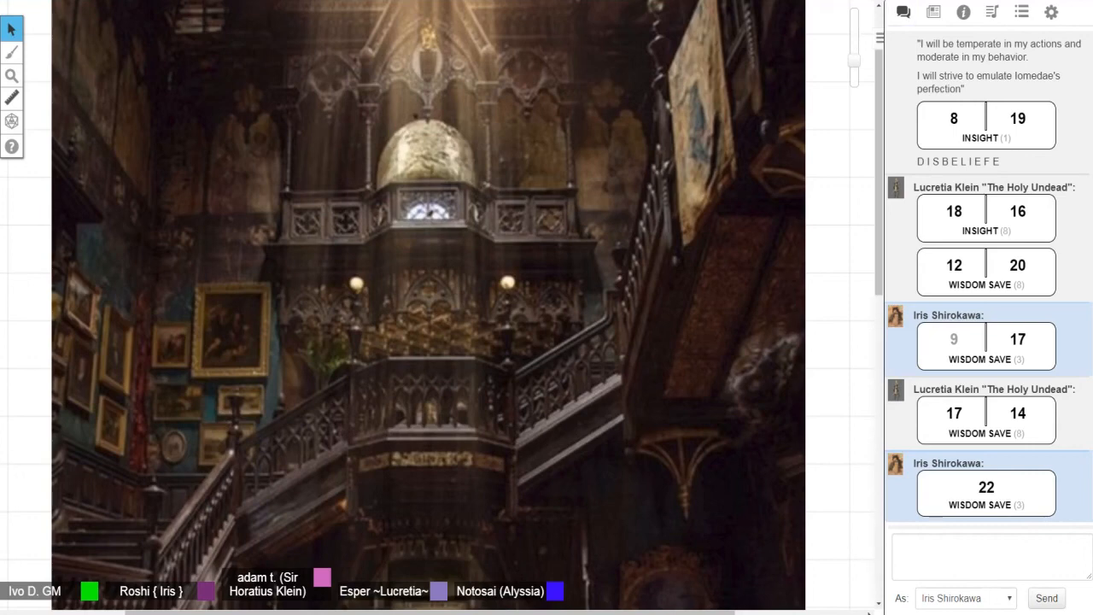
{"action": "scroll", "scroll_direction": "down", "scroll_amount": 3}
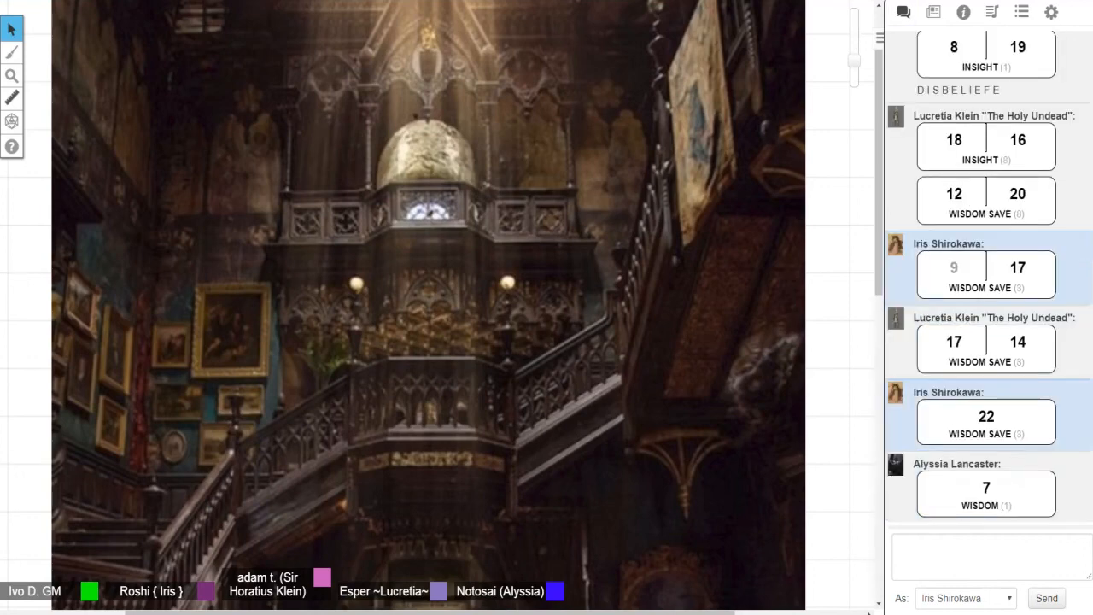
{"action": "scroll", "scroll_direction": "down", "scroll_amount": 3}
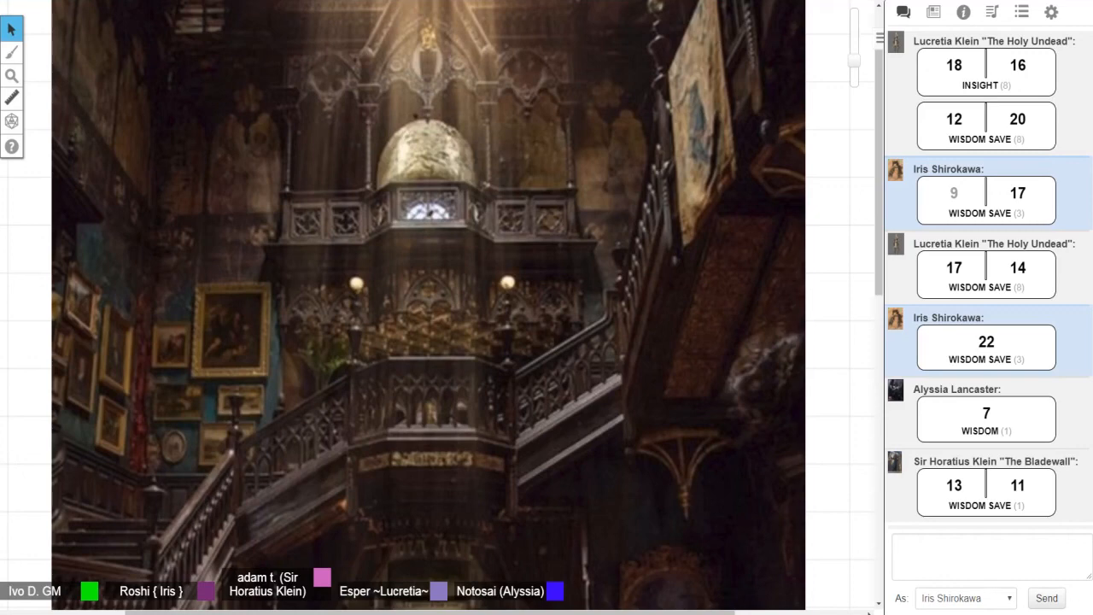
Post Iris's emote '/me senses extended season... >.>' to the chat.
{"action": "left_click", "coordinate": [987, 555]}
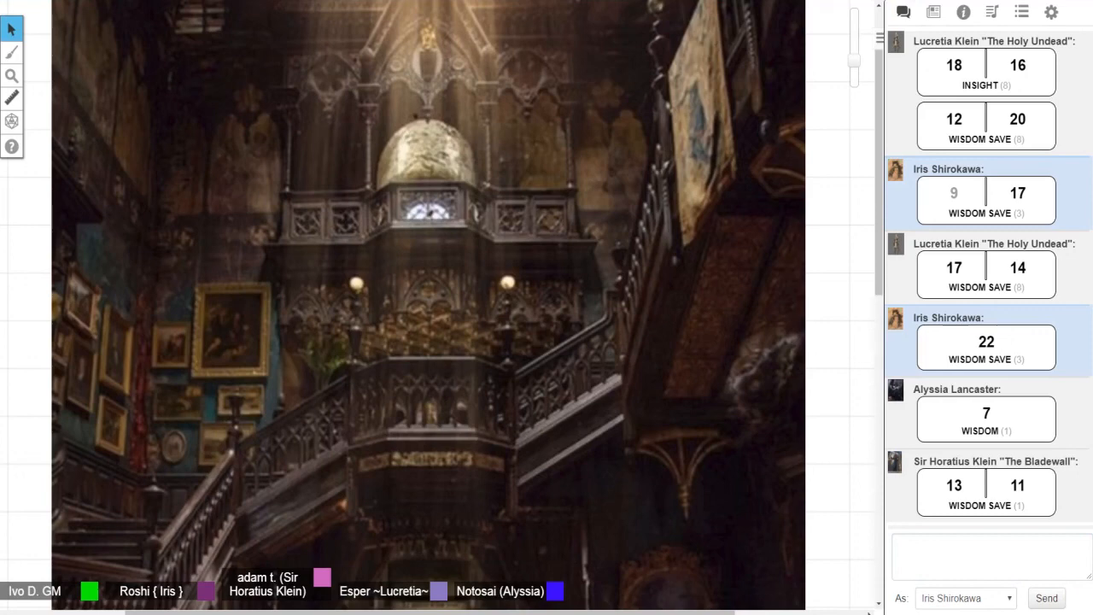
{"action": "left_click", "coordinate": [991, 555]}
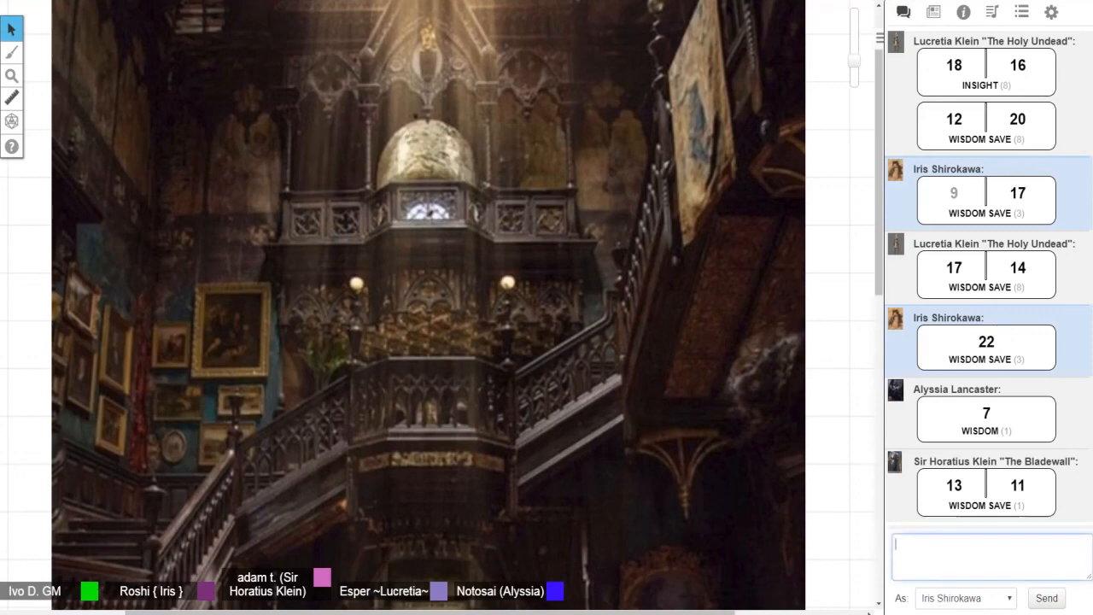
{"action": "type", "text": "/me sense"}
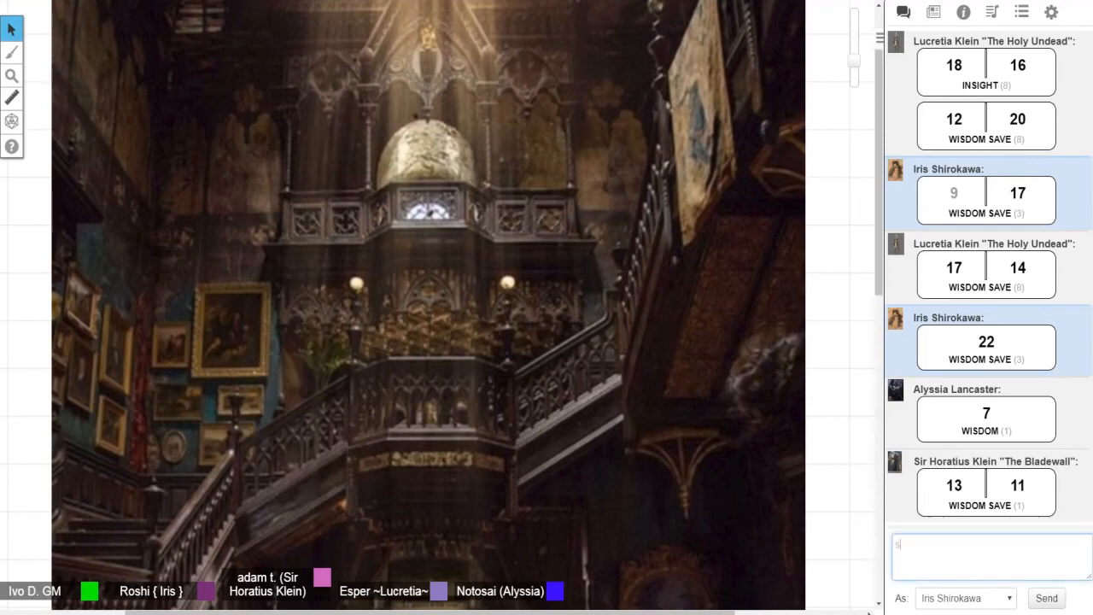
{"action": "type", "text": "o"}
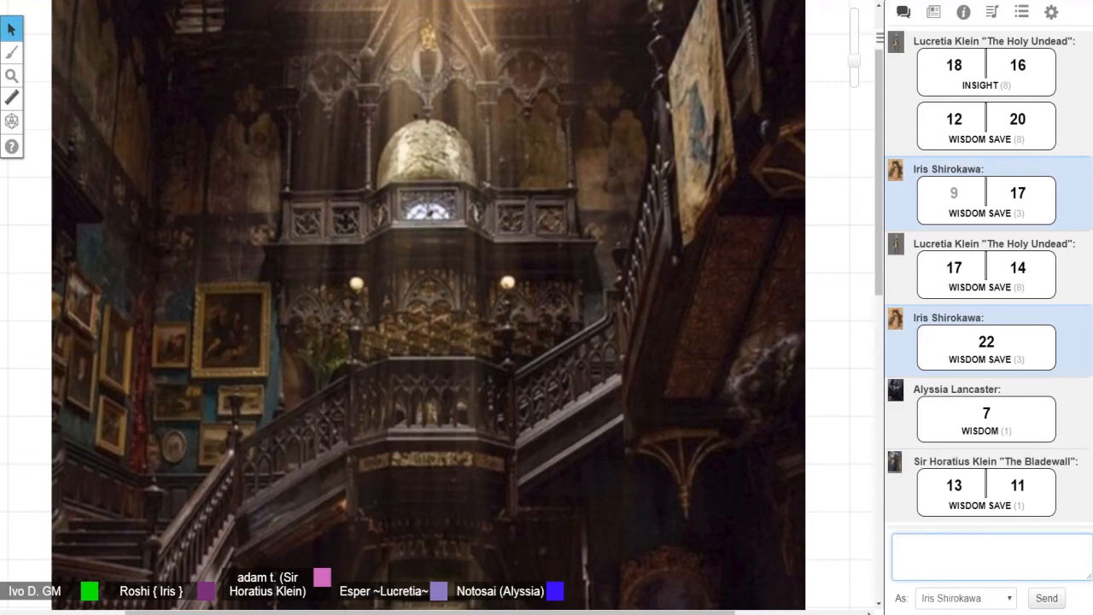
{"action": "type", "text": "/me senses"}
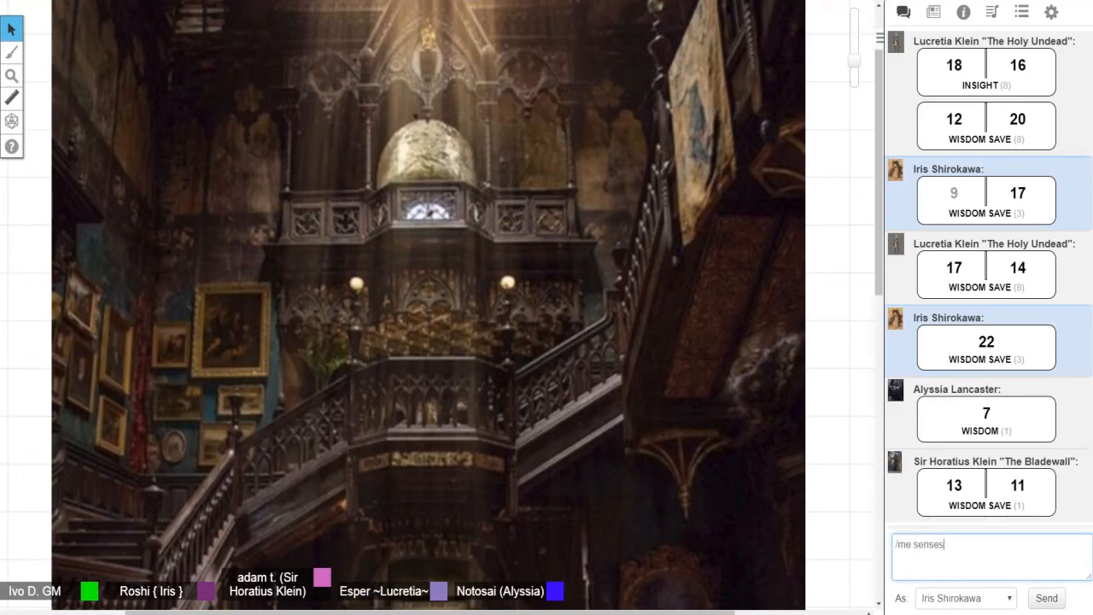
{"action": "type", "text": "extended sesson..."}
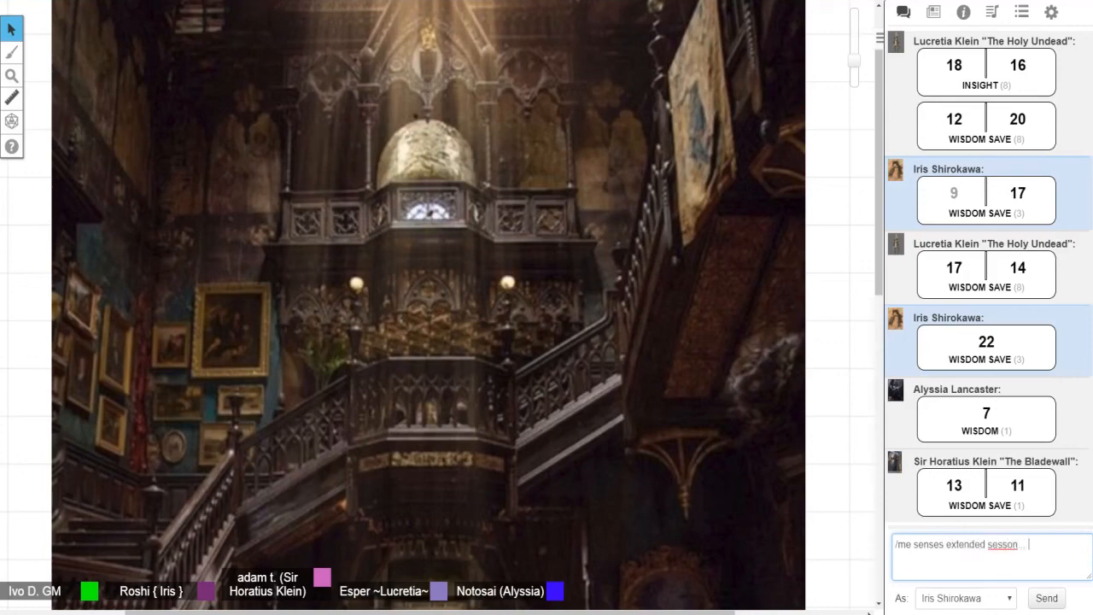
{"action": "left_click", "coordinate": [1045, 598]}
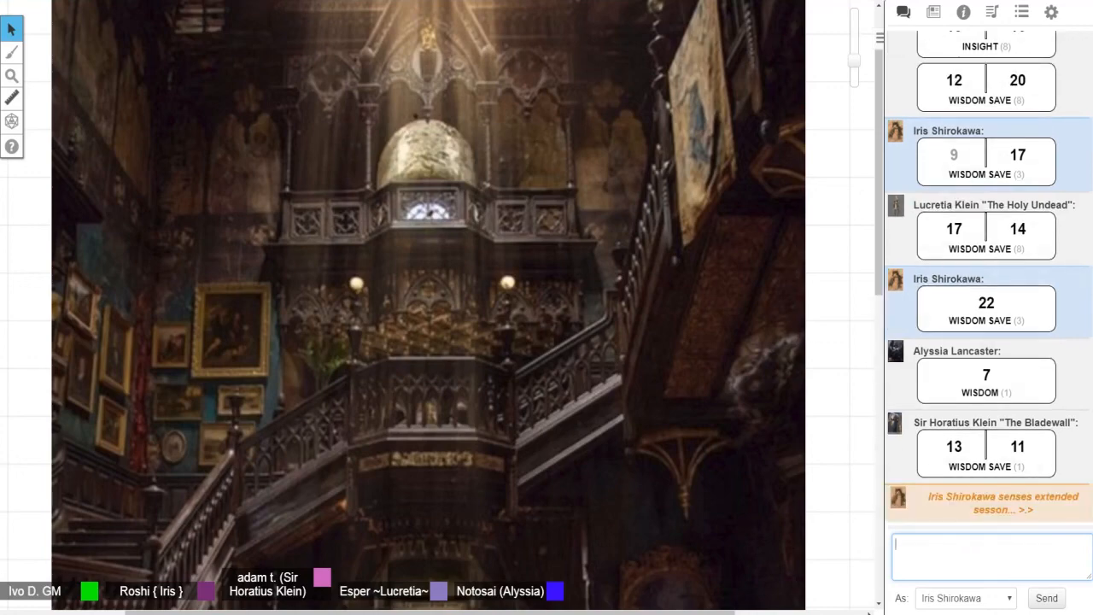